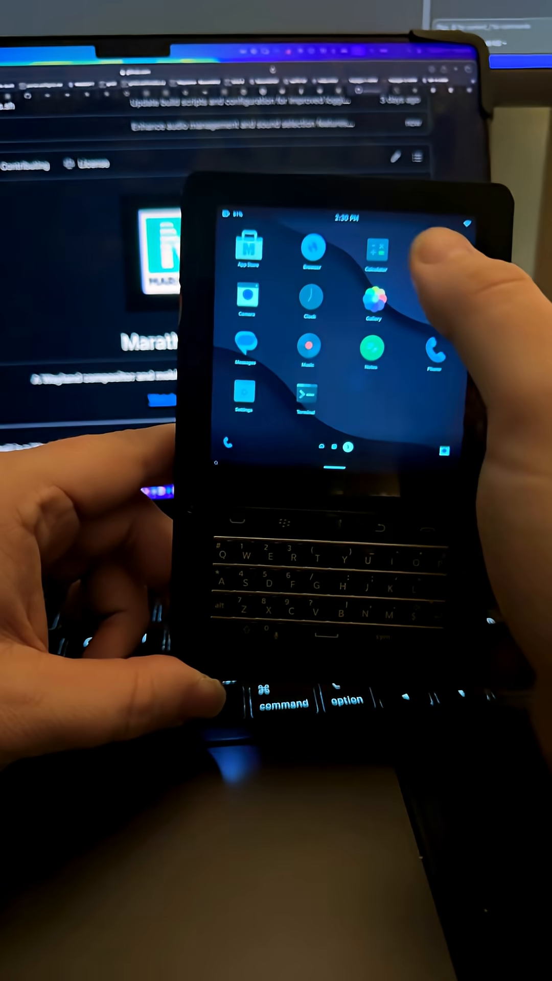
Launch Settings, review the running apps in the tiled task switcher, and return to the app grid.
{"action": "left_click", "coordinate": [375, 253]}
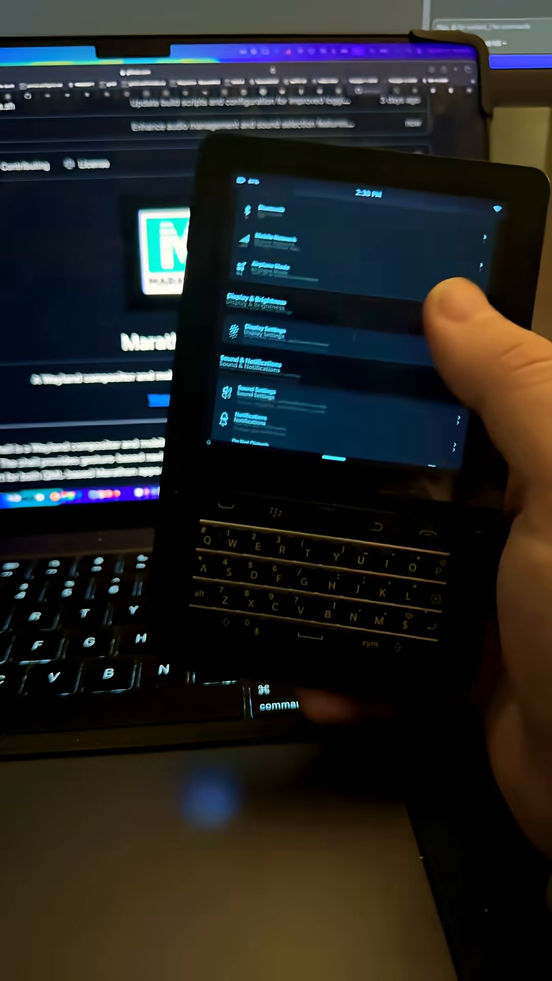
{"action": "scroll", "scroll_direction": "down", "scroll_amount": 3}
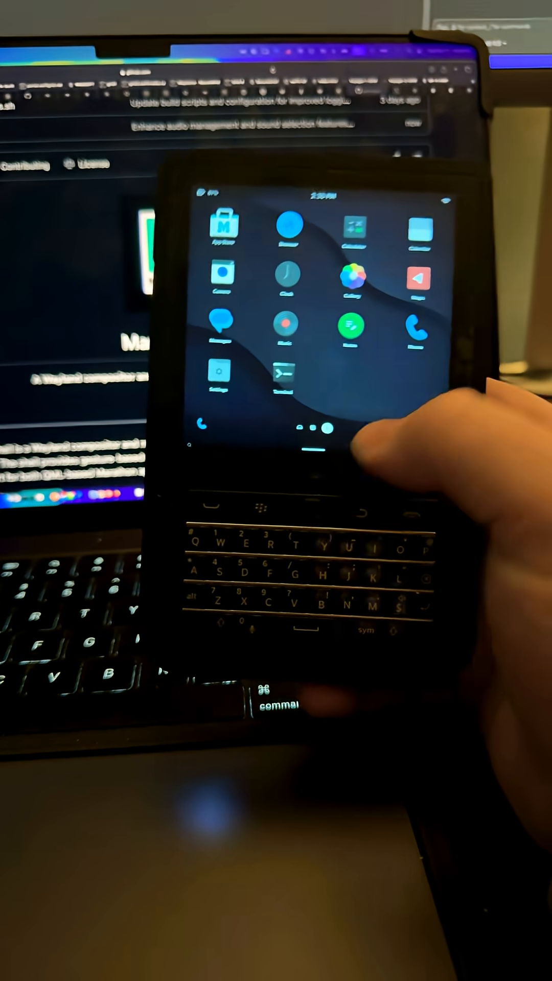
{"action": "left_click", "coordinate": [414, 330]}
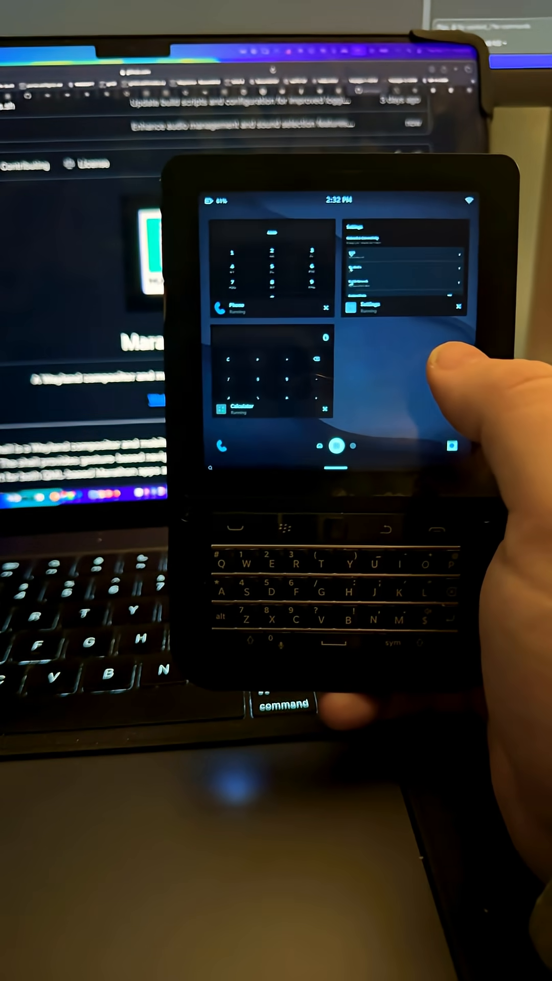
{"action": "left_click", "coordinate": [339, 463]}
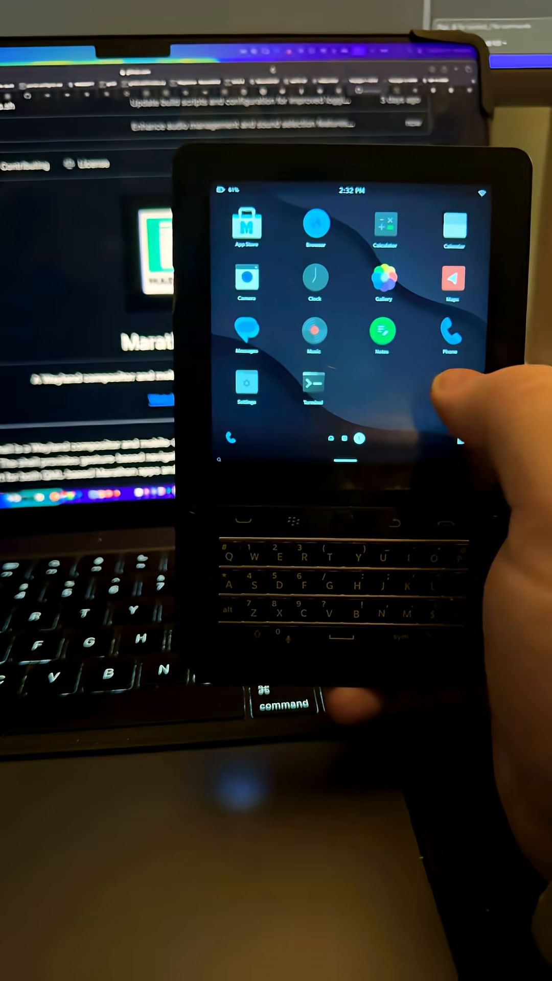